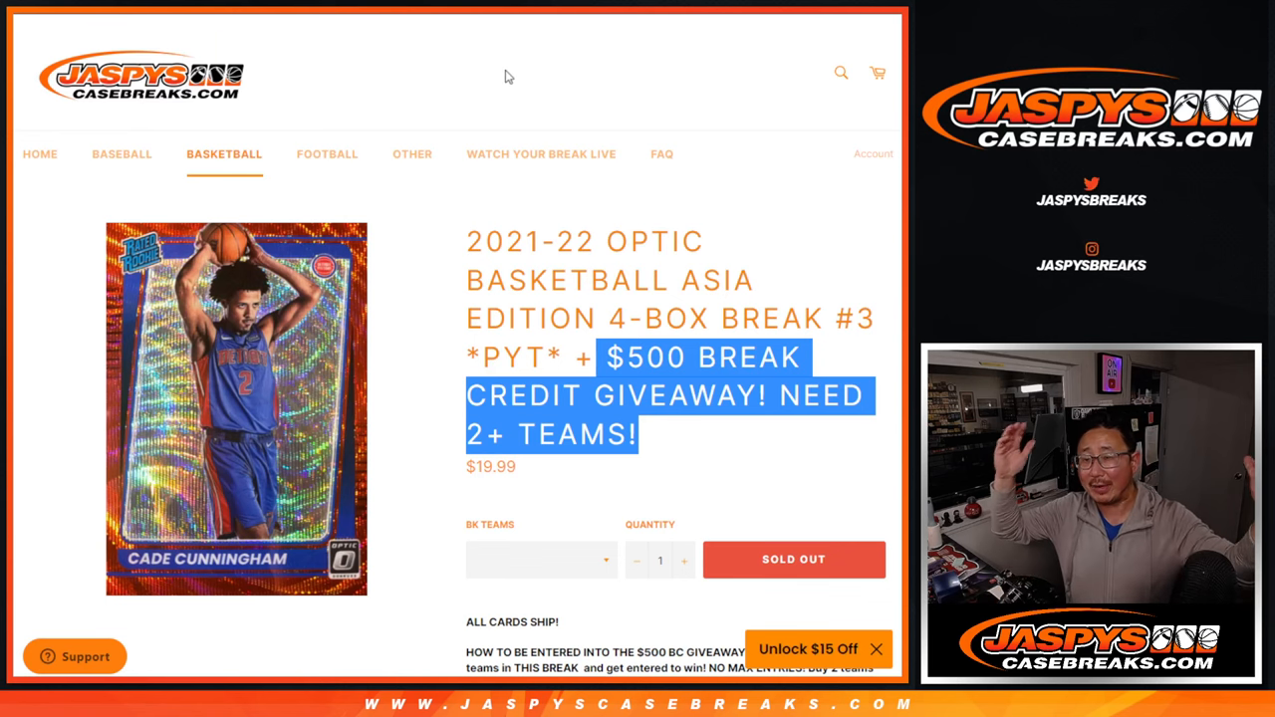
{"action": "mouse_move", "coordinate": [636, 179]}
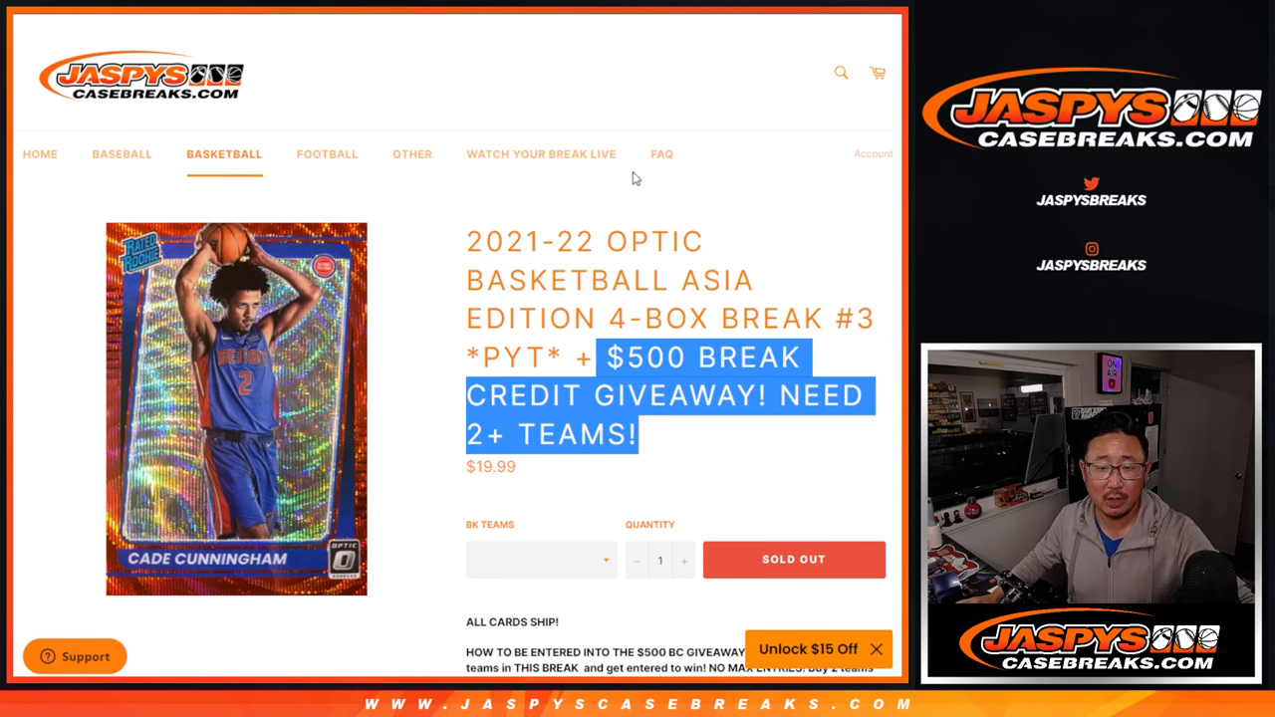
- Sort the participant list alphabetically by name and enlarge the sheet view
{"action": "scroll", "scroll_direction": "down", "scroll_amount": 3}
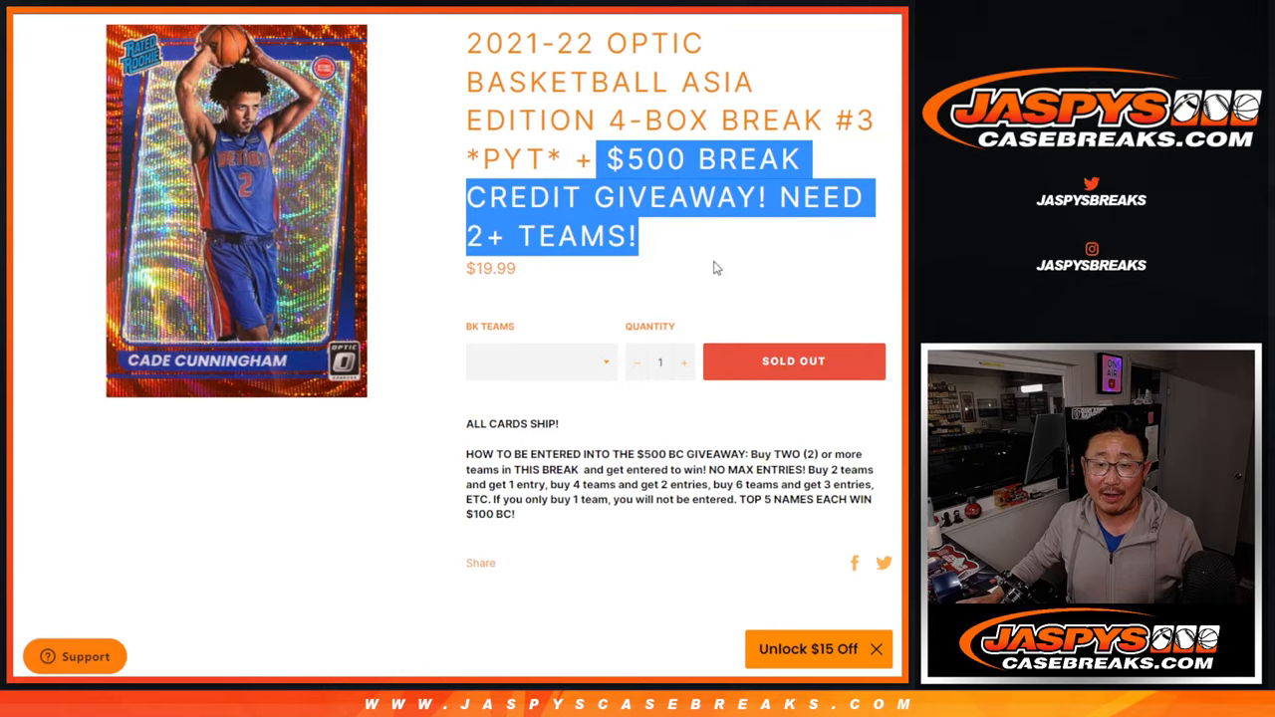
{"action": "scroll", "scroll_direction": "up", "scroll_amount": 3}
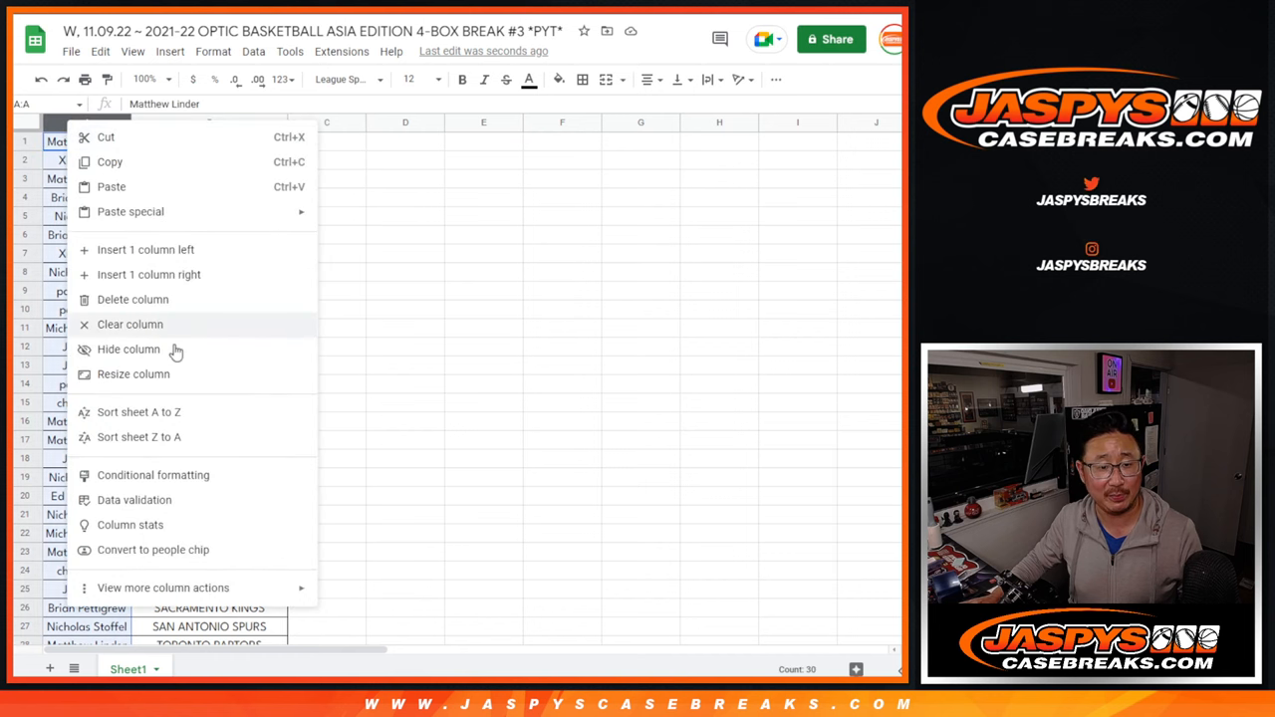
{"action": "left_click", "coordinate": [139, 410]}
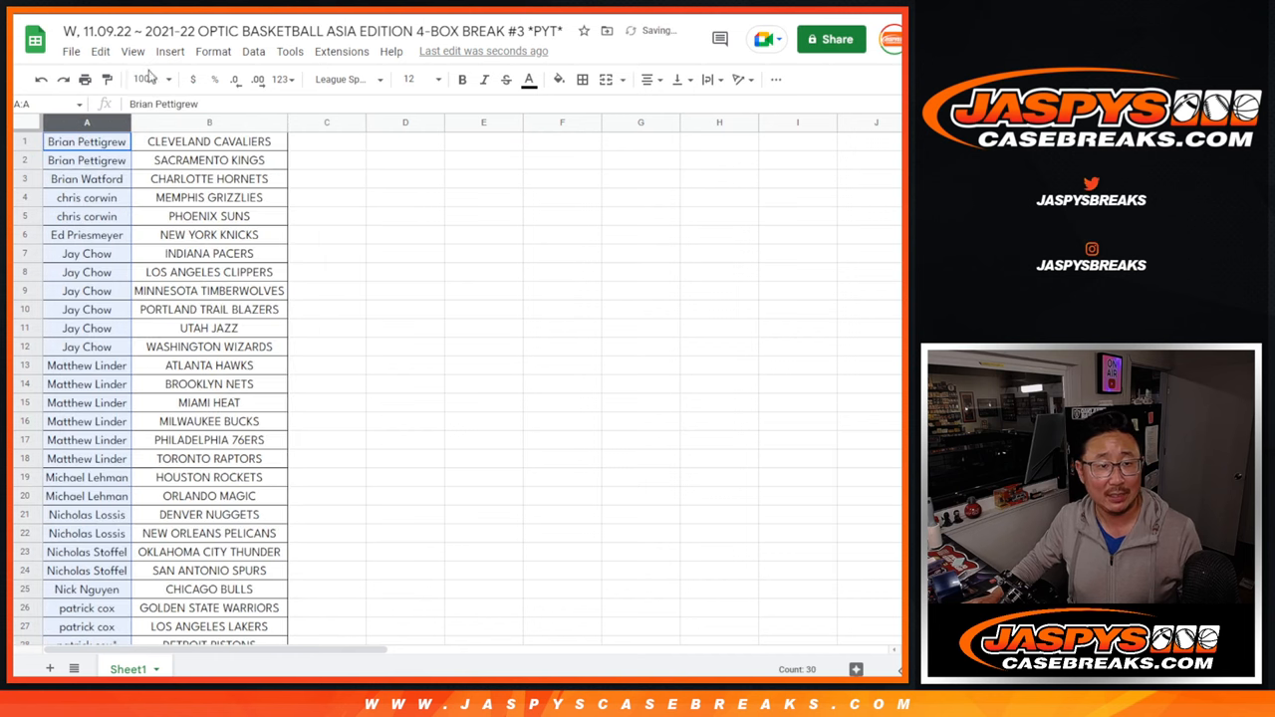
{"action": "left_click", "coordinate": [143, 80]}
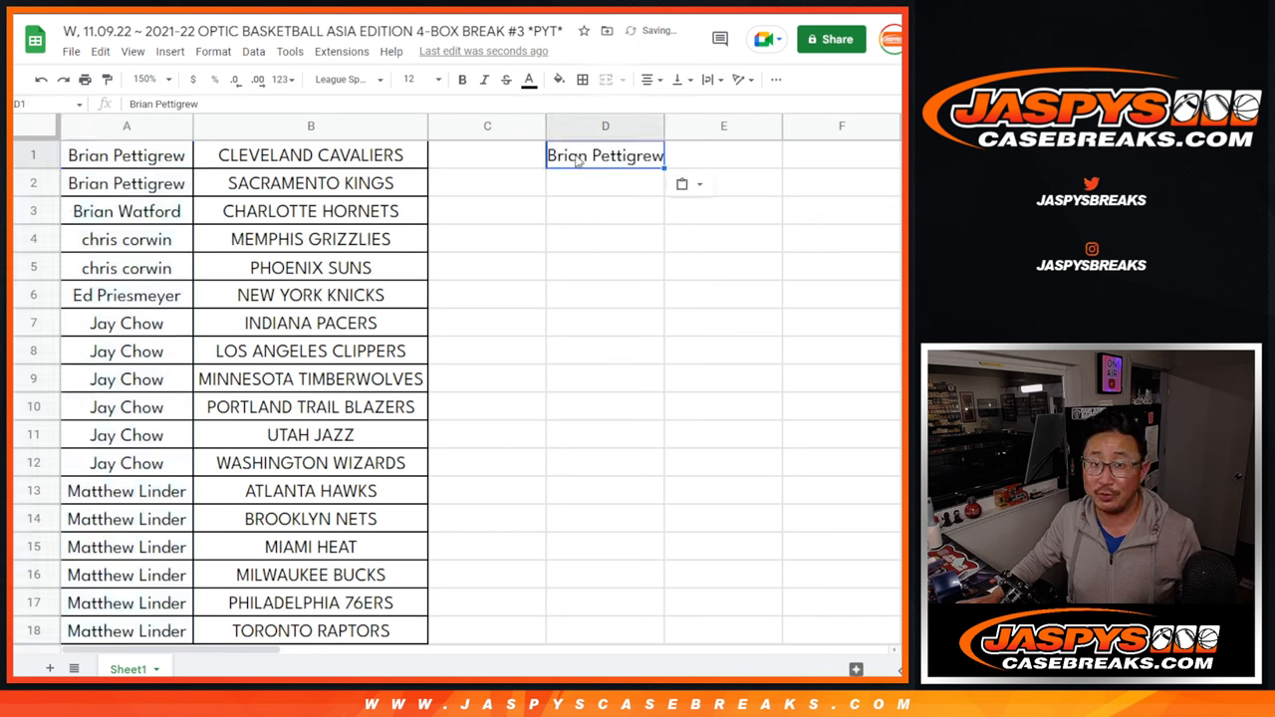
{"action": "left_click", "coordinate": [128, 211]}
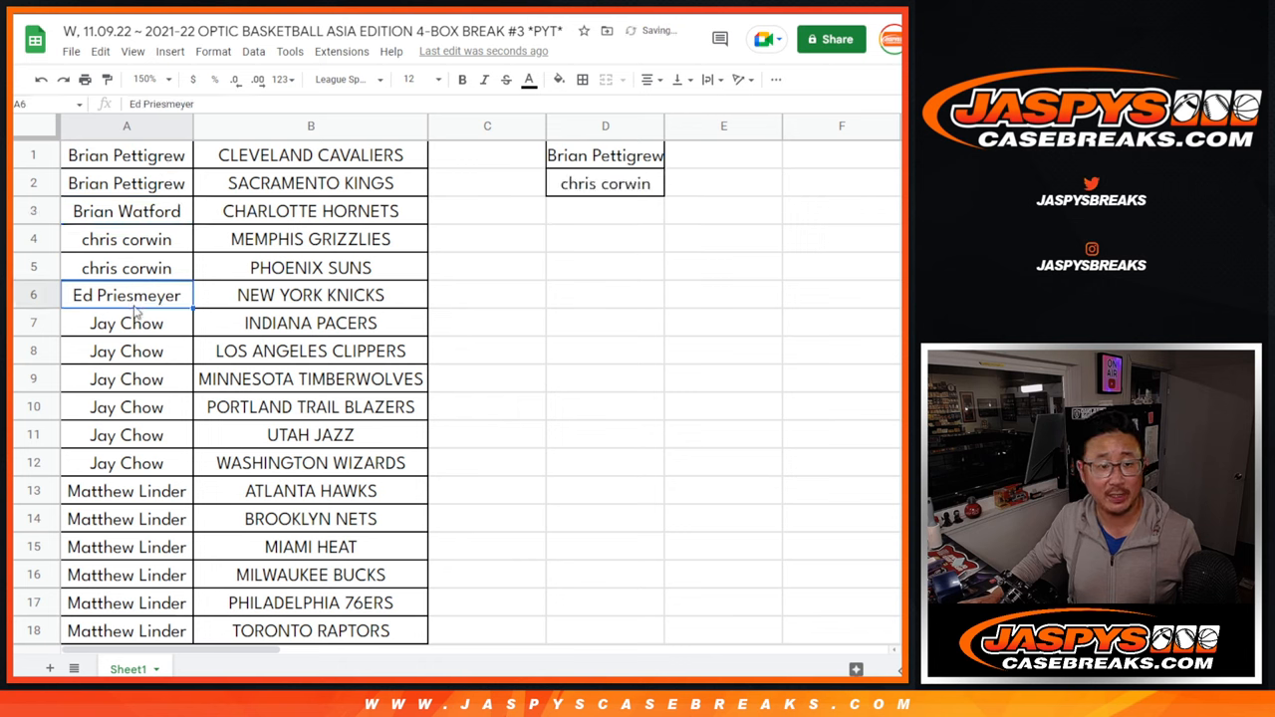
{"action": "left_click_drag", "start_coordinate": [128, 323], "coordinate": [127, 462]}
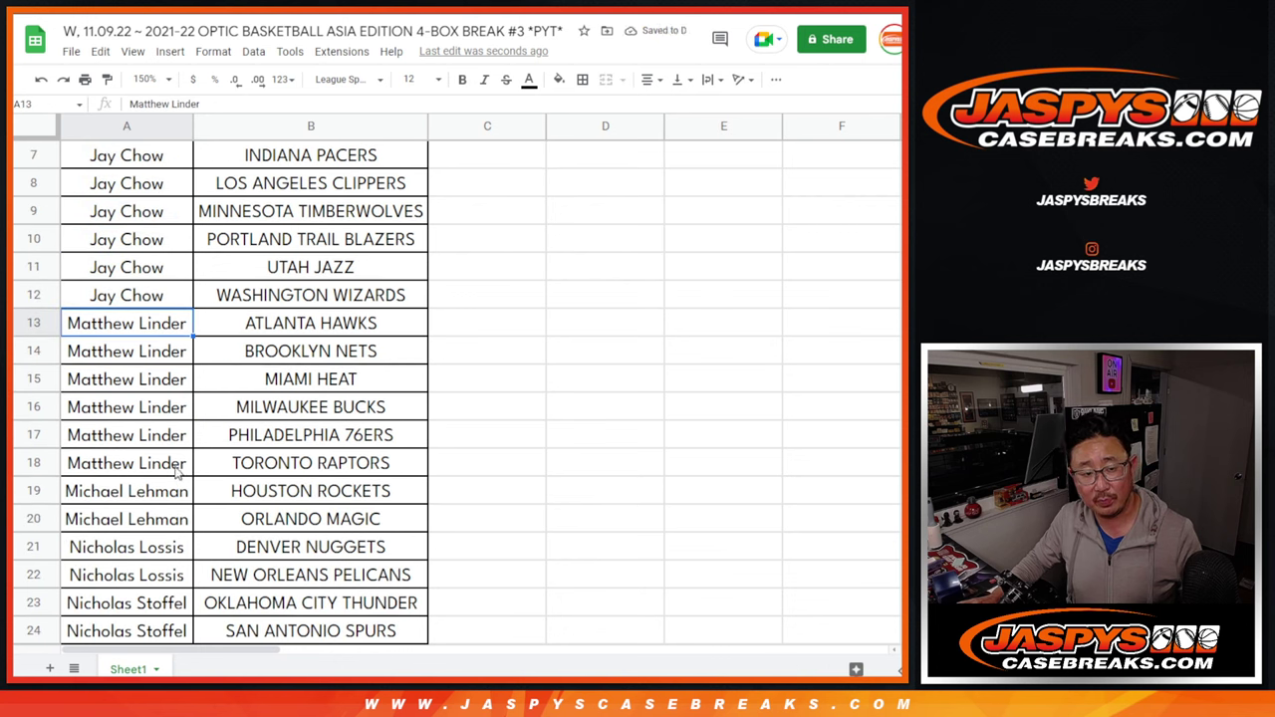
{"action": "left_click_drag", "start_coordinate": [127, 323], "coordinate": [127, 379]}
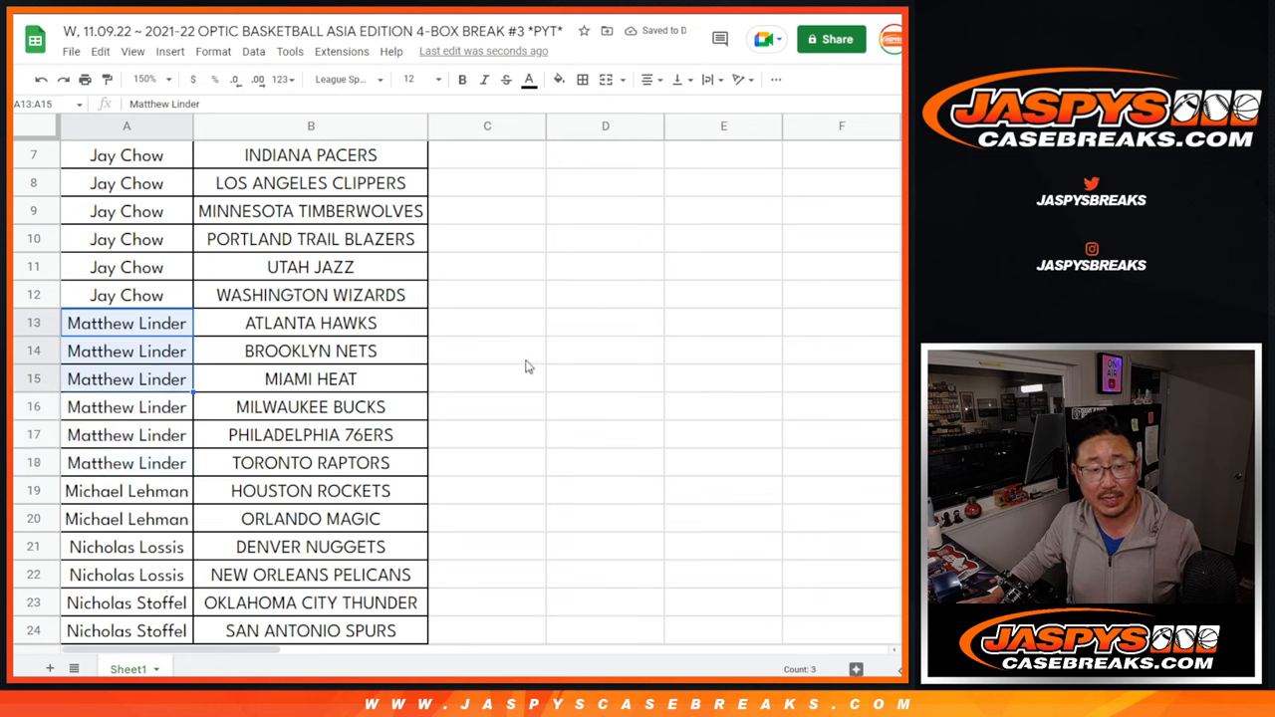
{"action": "scroll", "scroll_direction": "down", "scroll_amount": 3}
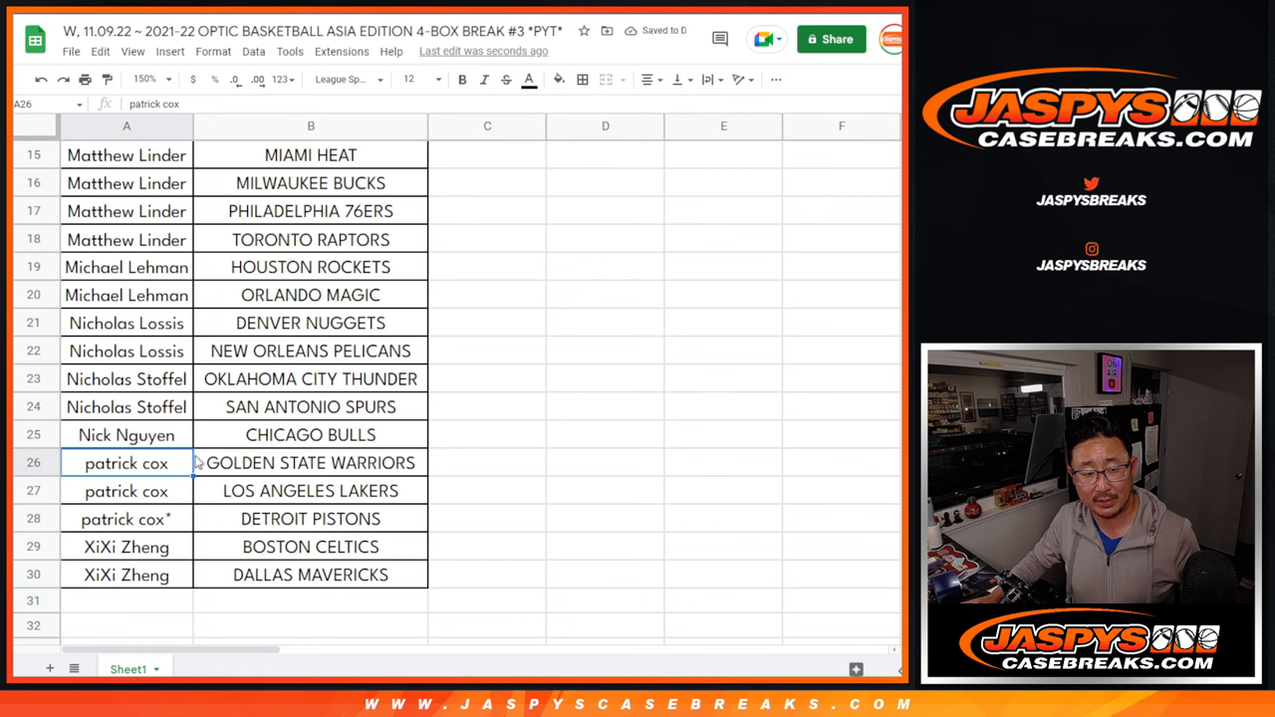
{"action": "scroll", "scroll_direction": "up", "scroll_amount": 3}
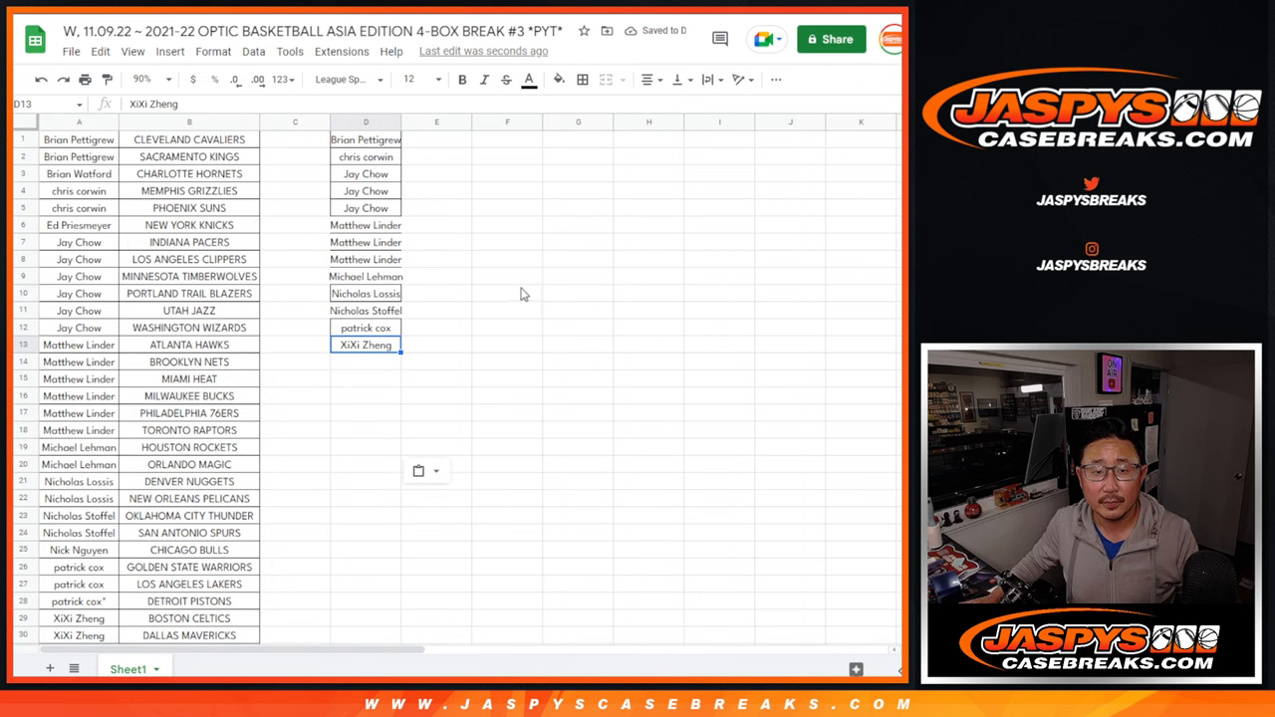
{"action": "left_click", "coordinate": [79, 139]}
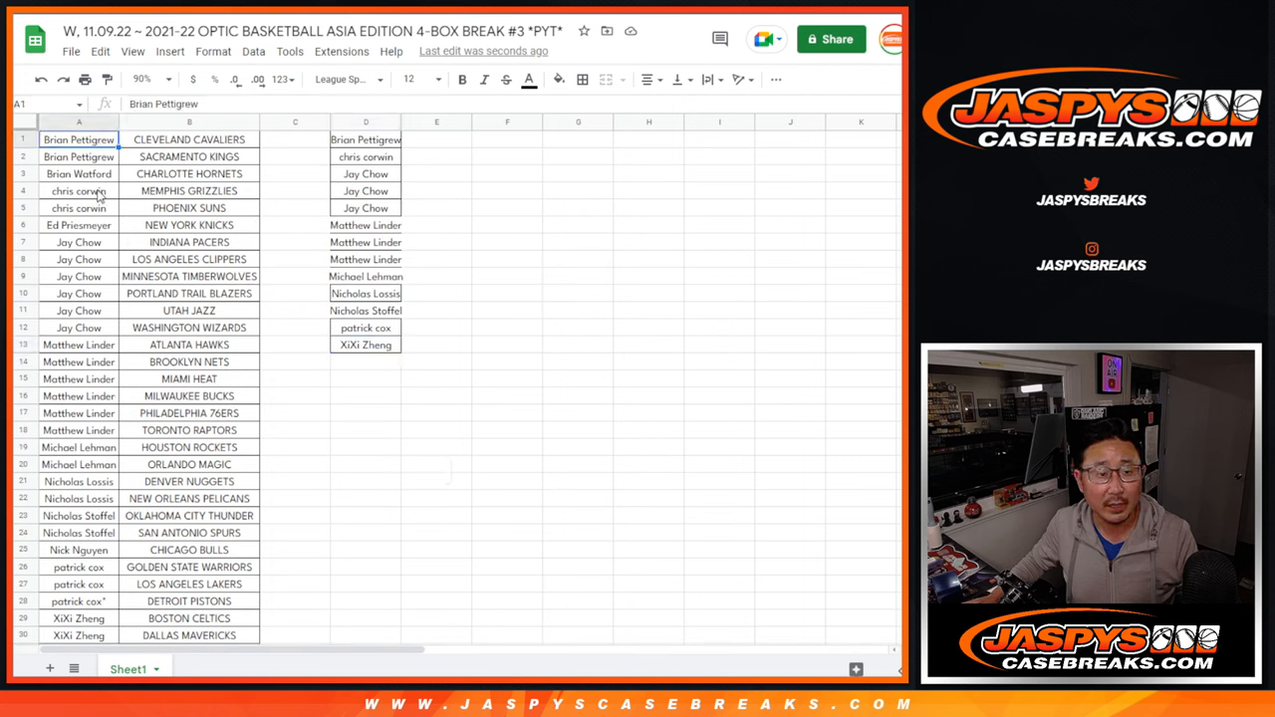
{"action": "left_click", "coordinate": [80, 191]}
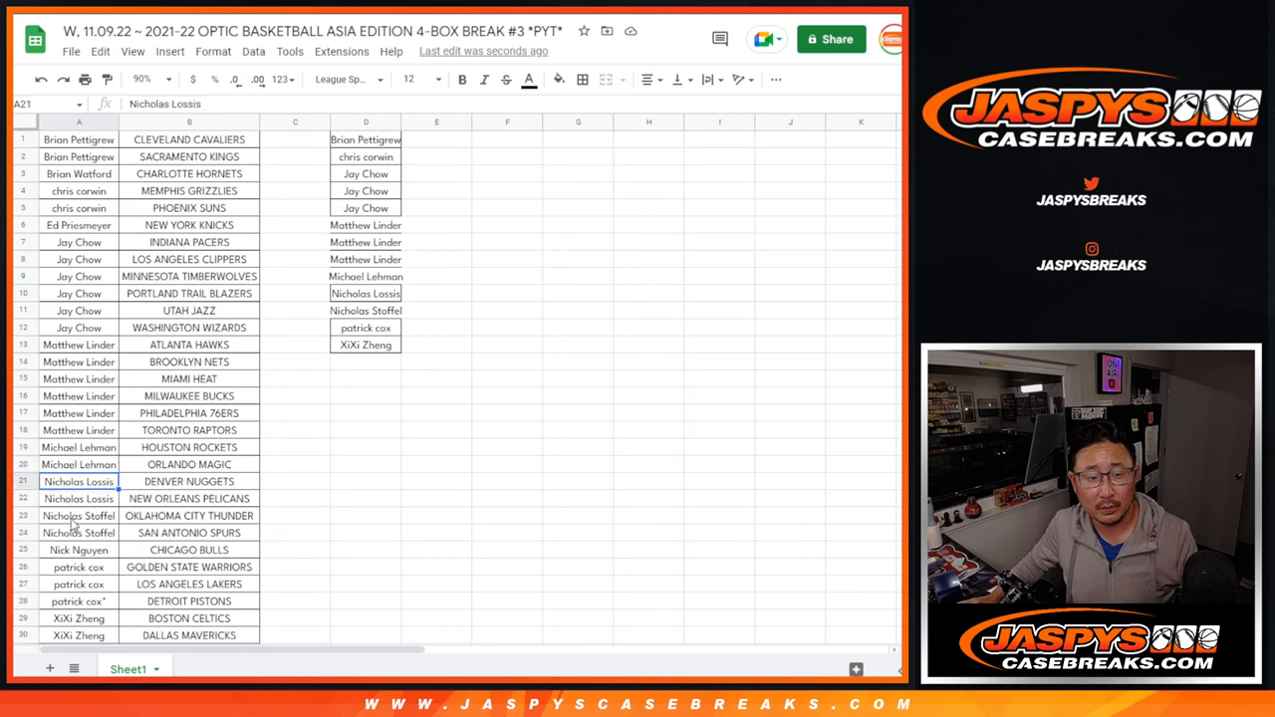
{"action": "left_click", "coordinate": [80, 514]}
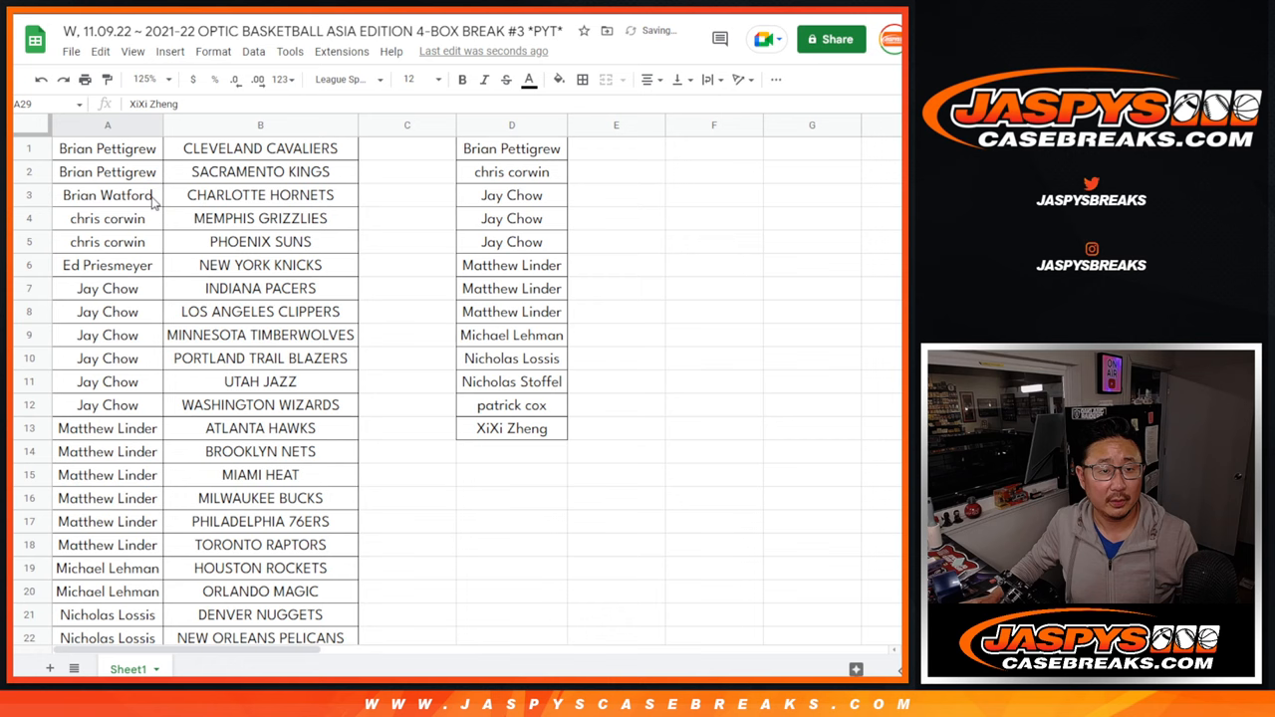
{"action": "left_click_drag", "start_coordinate": [512, 147], "coordinate": [512, 428]}
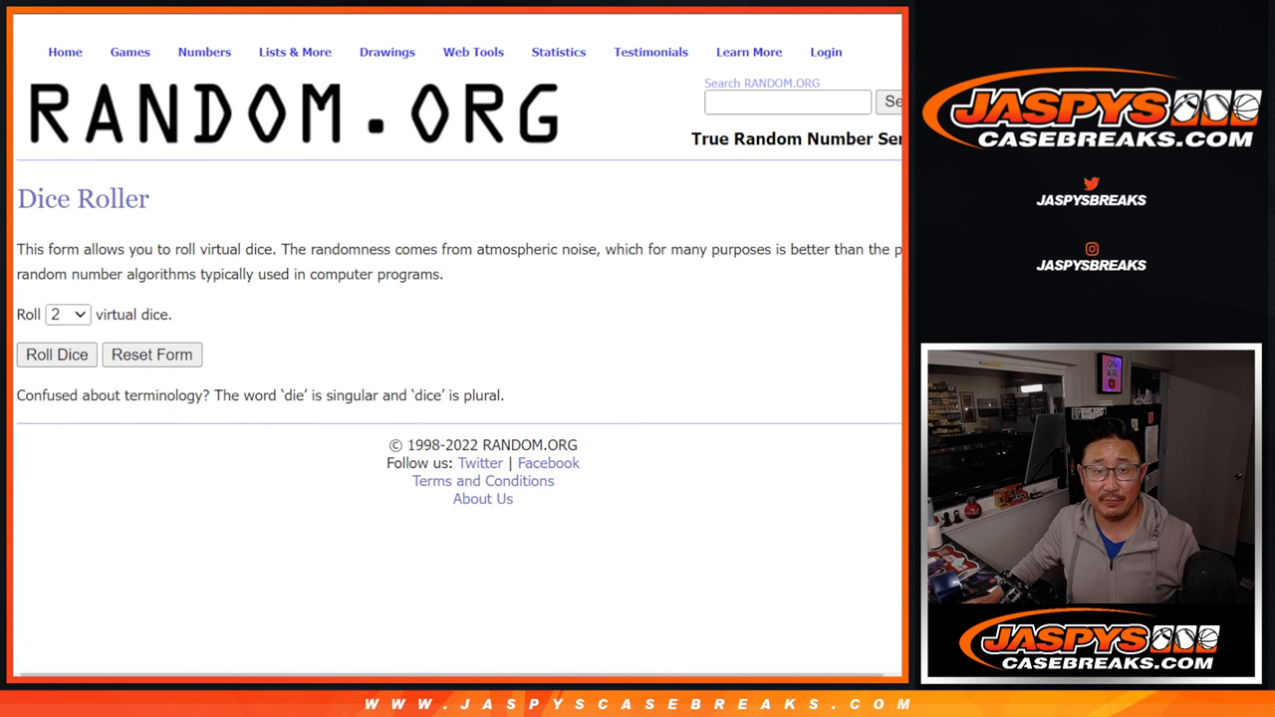
{"action": "left_click", "coordinate": [56, 355]}
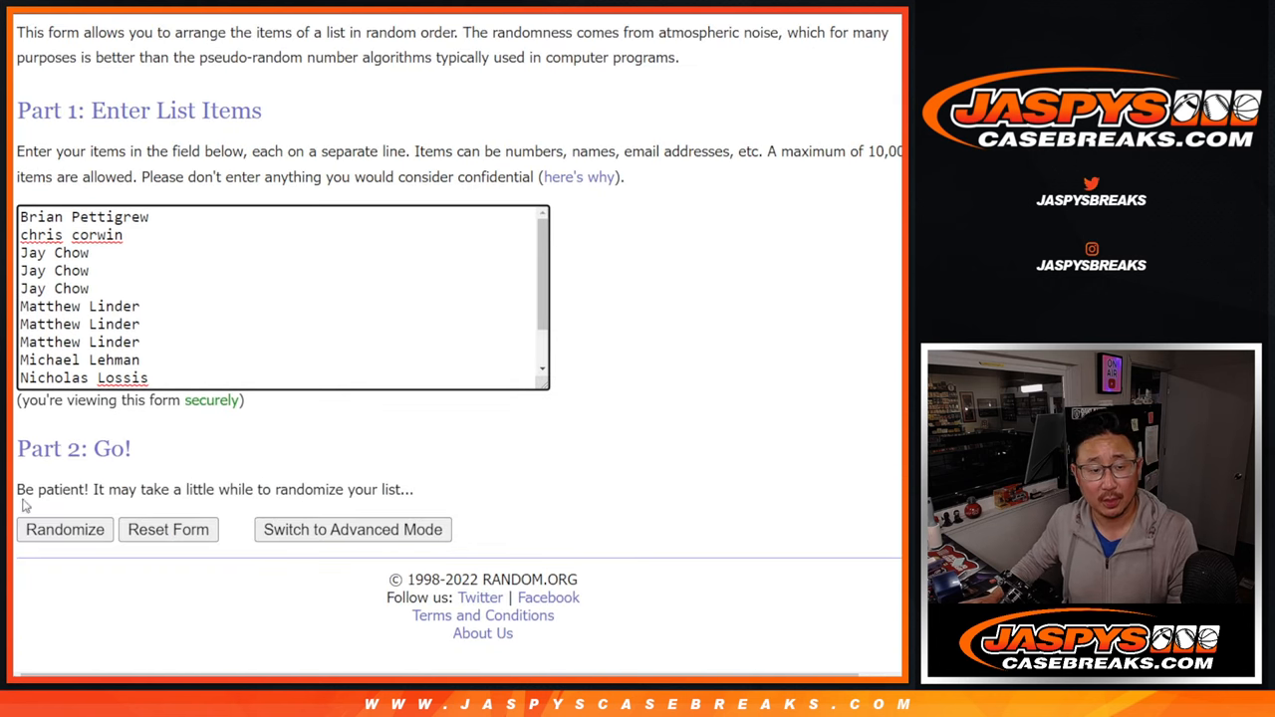
{"action": "left_click", "coordinate": [64, 530]}
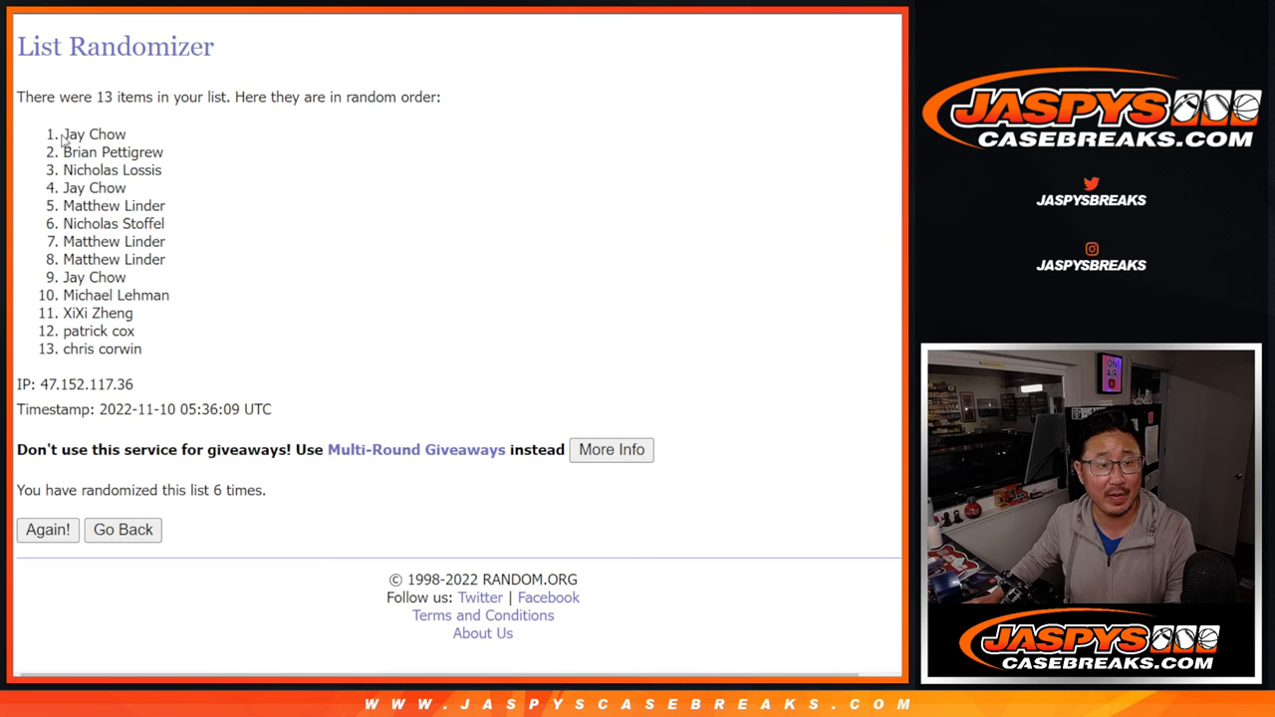
- Highlight the first five shuffled names as the giveaway winners
{"action": "left_click_drag", "start_coordinate": [64, 133], "coordinate": [168, 209]}
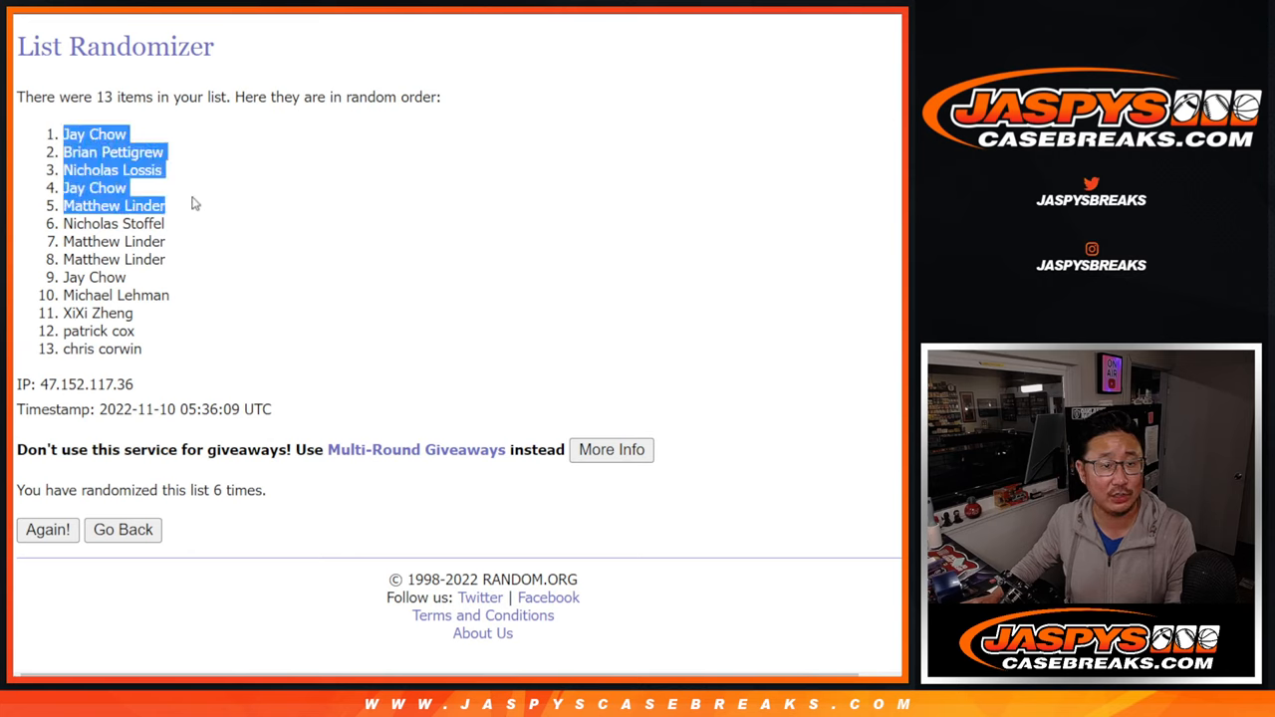